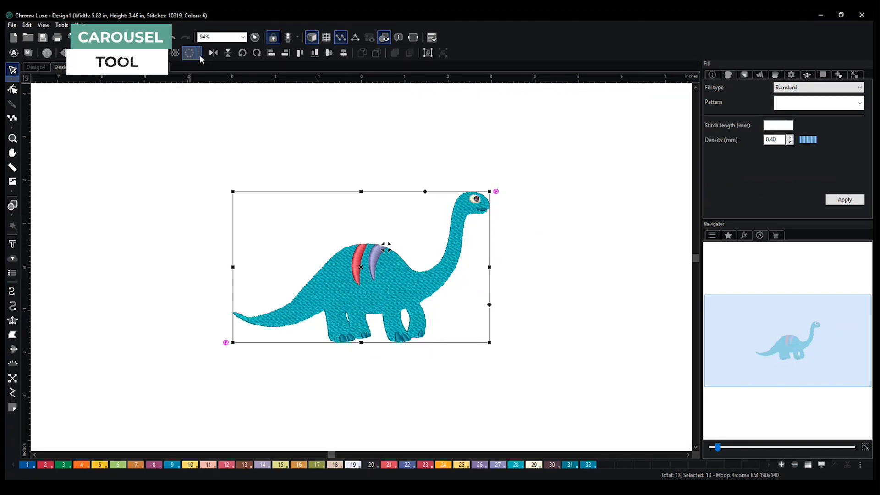
Show the Carousel tool's repeat layouts: Carousel, Place, Reflect and Scatter
{"action": "left_click", "coordinate": [199, 53]}
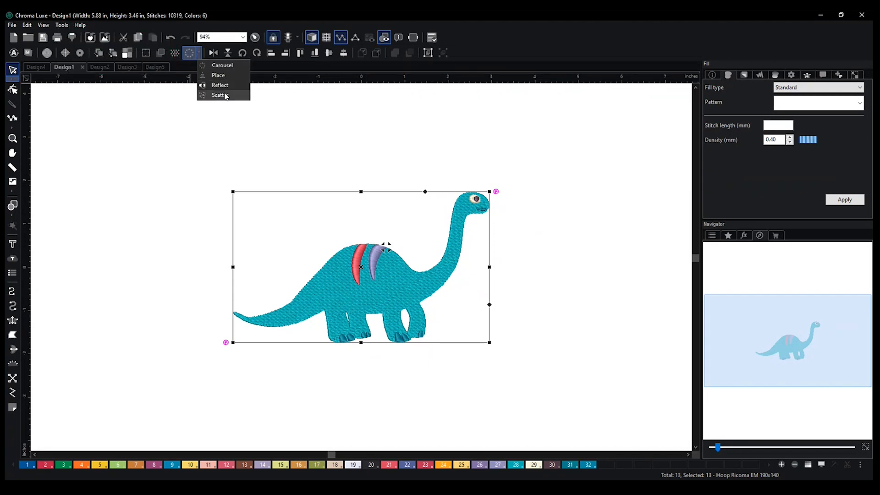
Preview the Carousel ring, trying 7, 8 and 7 repeats before settling on six dinosaurs
{"action": "left_click", "coordinate": [222, 65]}
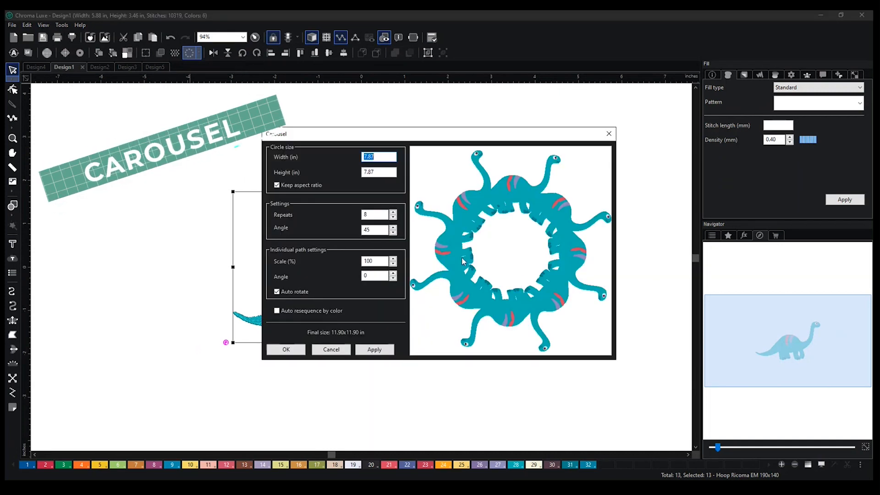
{"action": "left_click", "coordinate": [393, 216]}
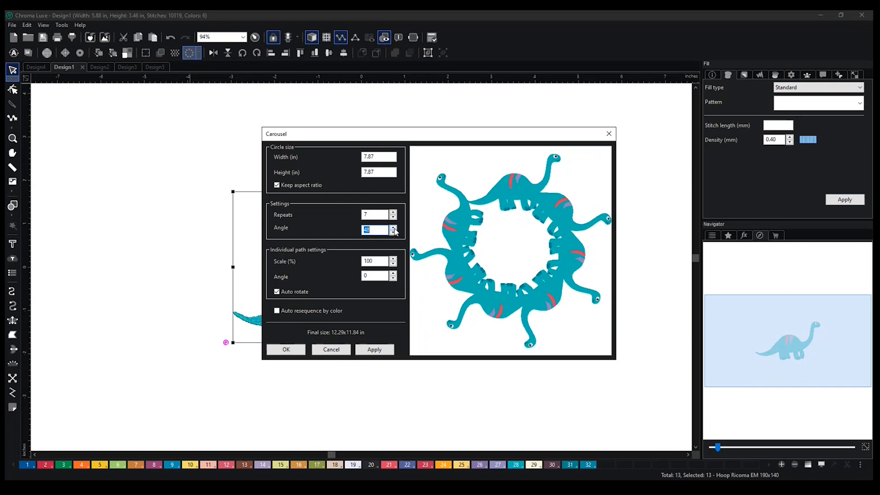
{"action": "left_click", "coordinate": [393, 212]}
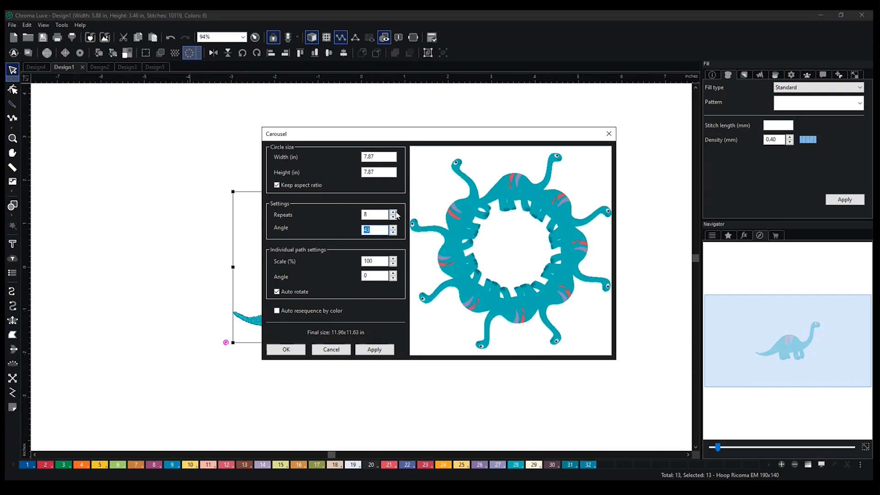
{"action": "left_click", "coordinate": [393, 217]}
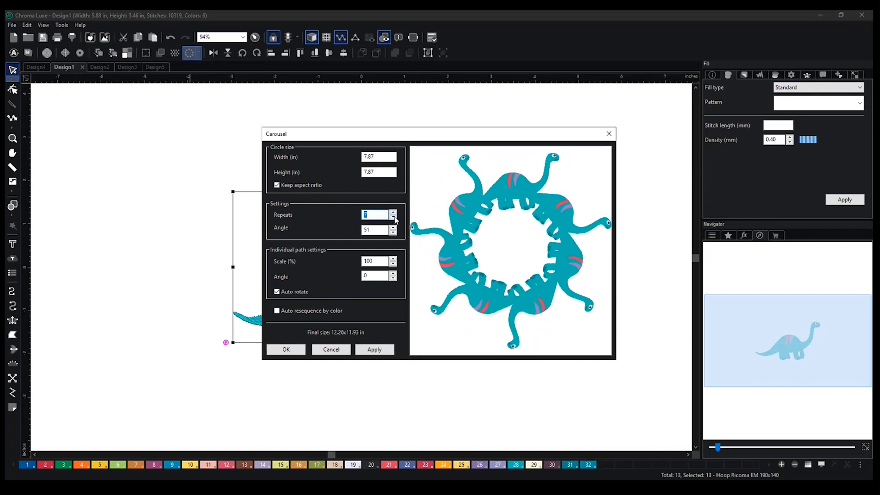
{"action": "left_click", "coordinate": [393, 219]}
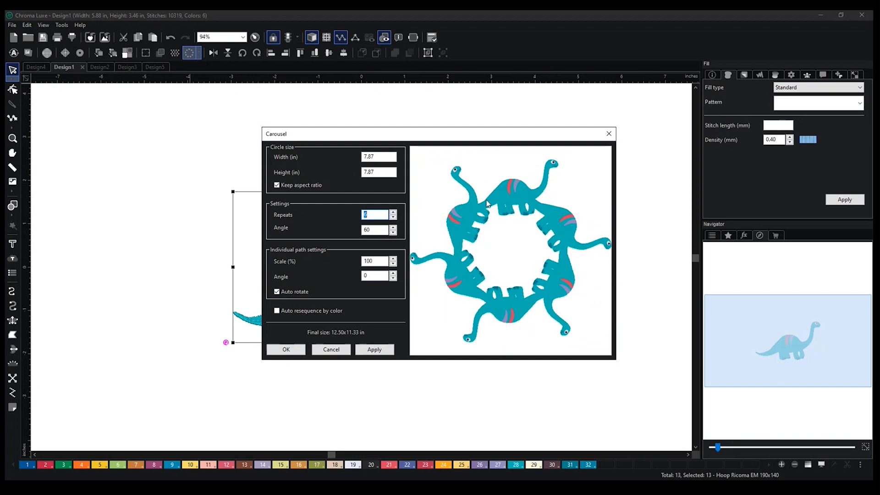
{"action": "mouse_move", "coordinate": [609, 134]}
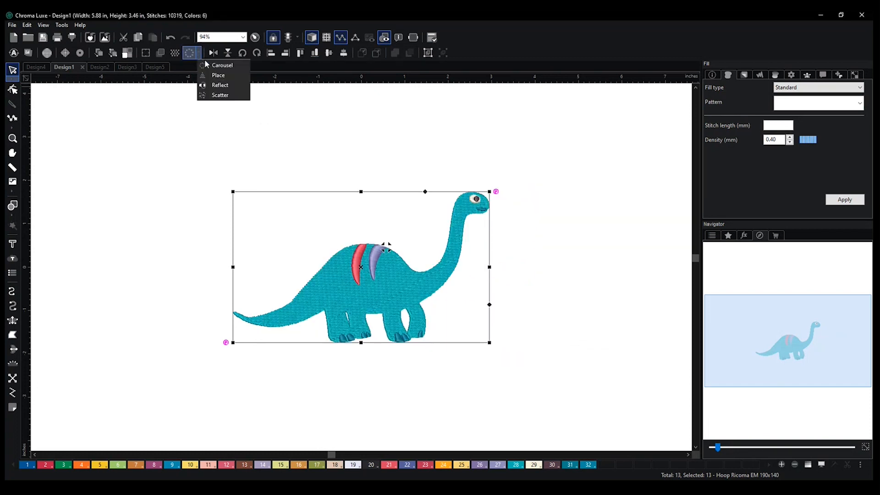
Preview the Place layout with the path shape set to Neckline Scoop 01
{"action": "left_click", "coordinate": [218, 74]}
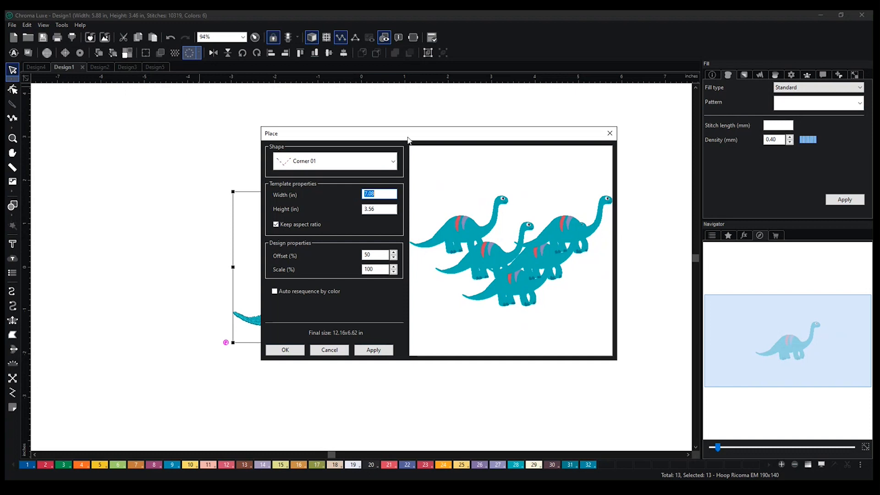
{"action": "left_click", "coordinate": [334, 161]}
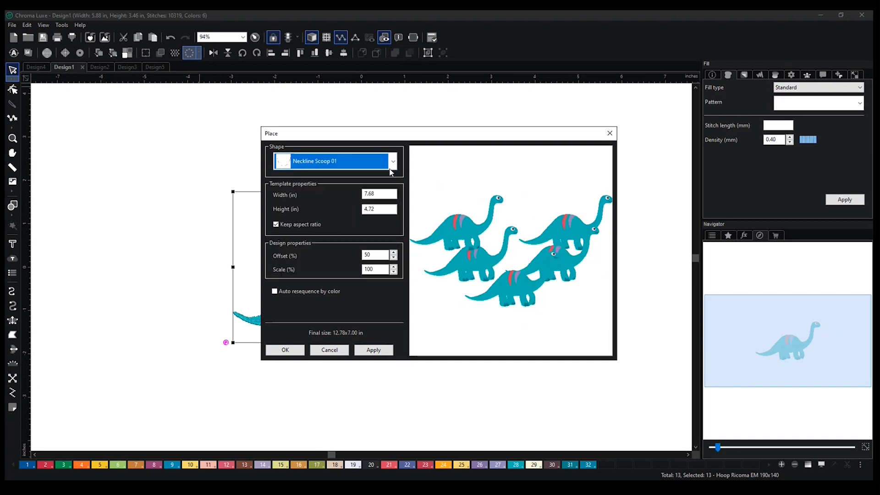
{"action": "left_click", "coordinate": [392, 161]}
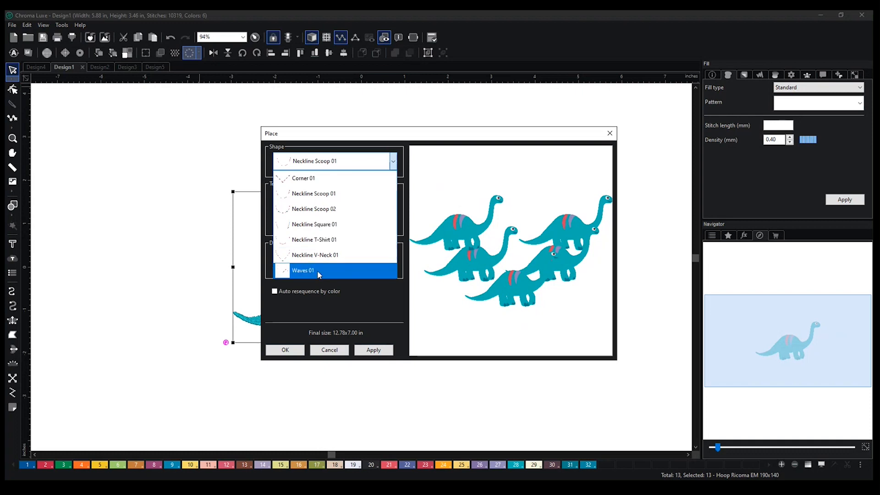
{"action": "left_click", "coordinate": [314, 224]}
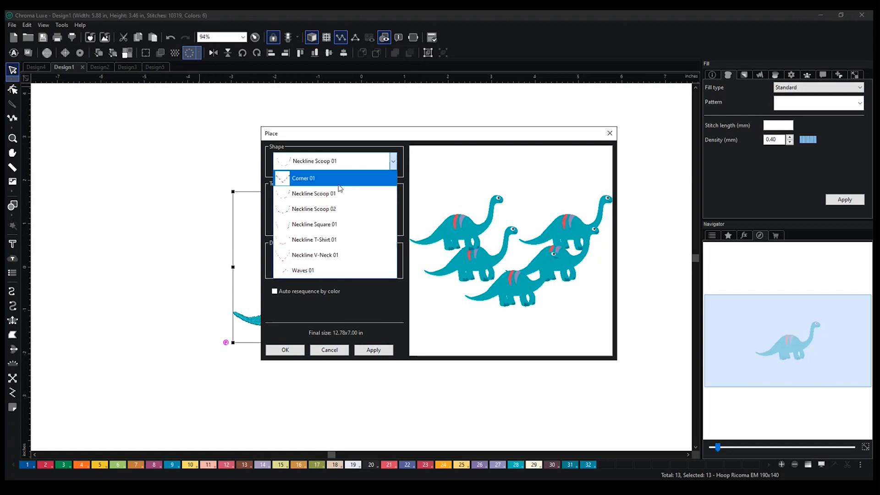
{"action": "left_click", "coordinate": [313, 193]}
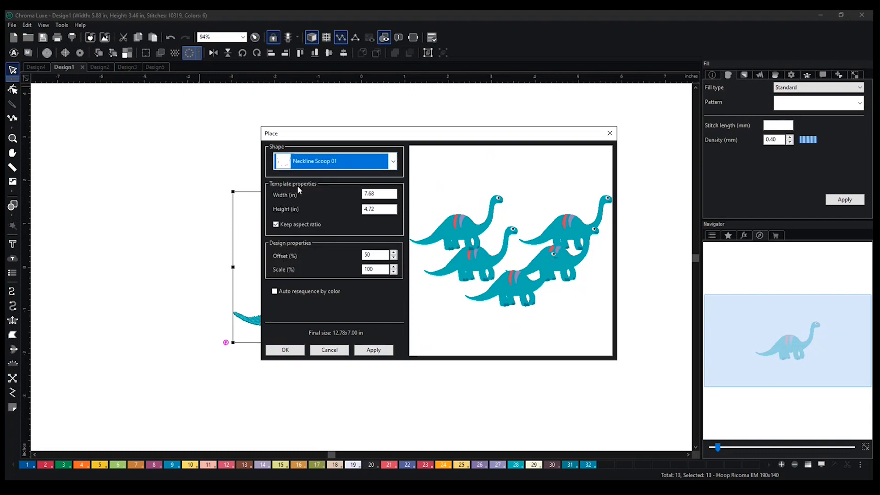
{"action": "mouse_move", "coordinate": [609, 133]}
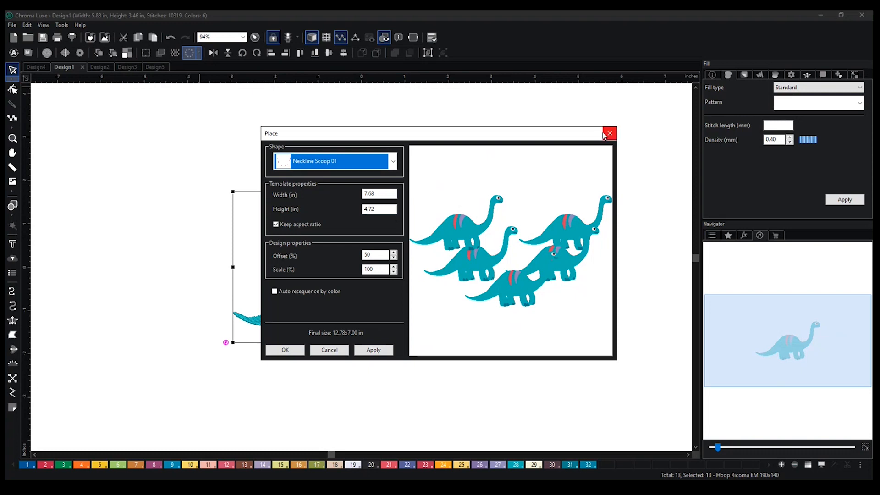
Dismiss Place and preview Reflect, toggling Vertical off and back on for four mirrored dinosaurs
{"action": "left_click", "coordinate": [609, 134]}
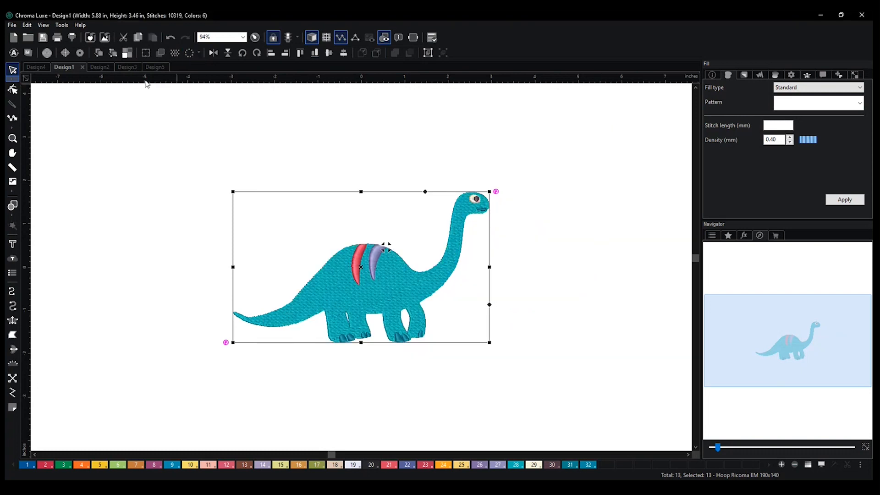
{"action": "left_click", "coordinate": [191, 53]}
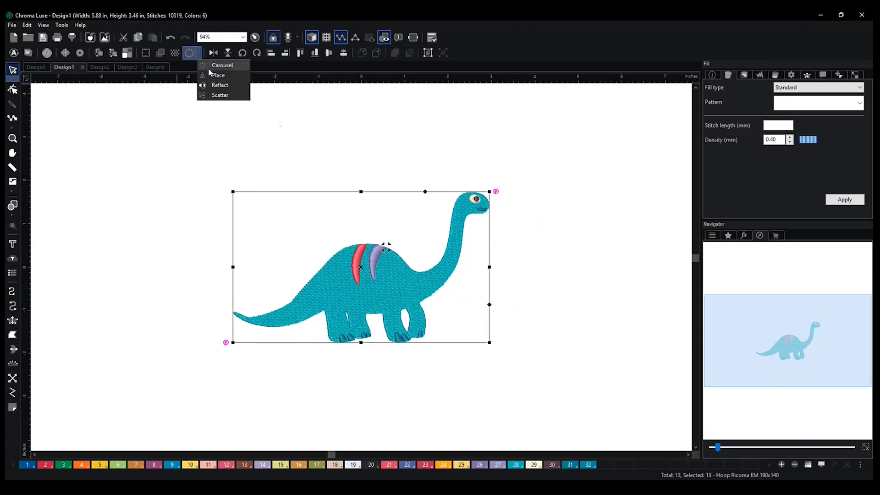
{"action": "mouse_move", "coordinate": [219, 85]}
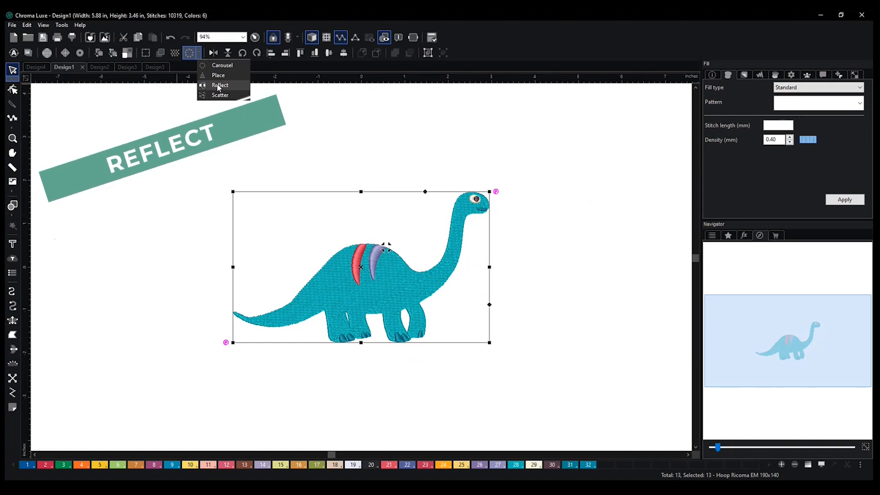
{"action": "left_click", "coordinate": [220, 85]}
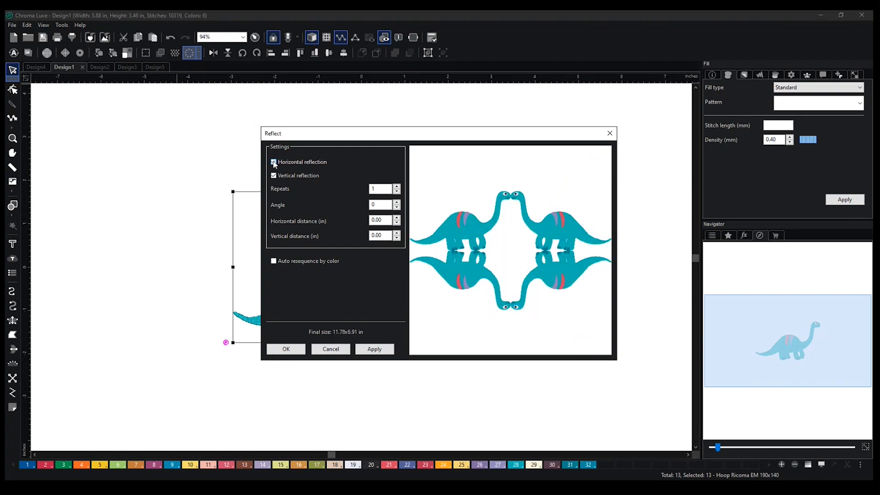
{"action": "left_click", "coordinate": [274, 176]}
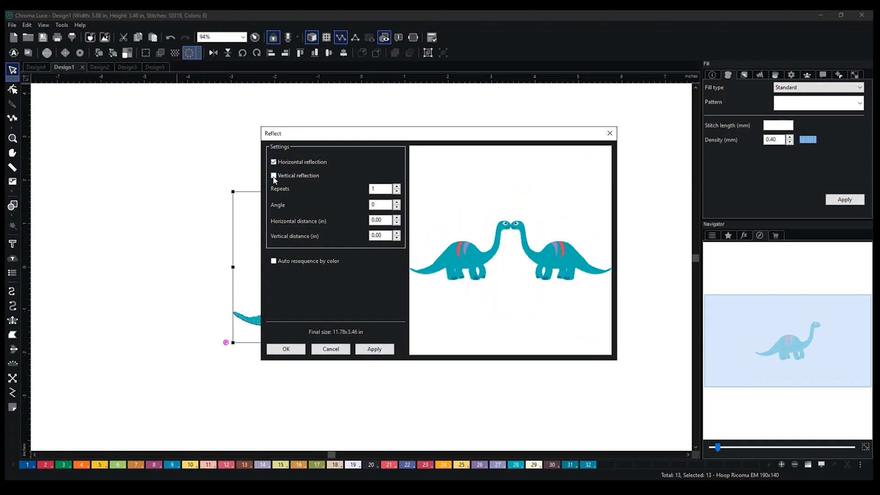
{"action": "left_click", "coordinate": [274, 176]}
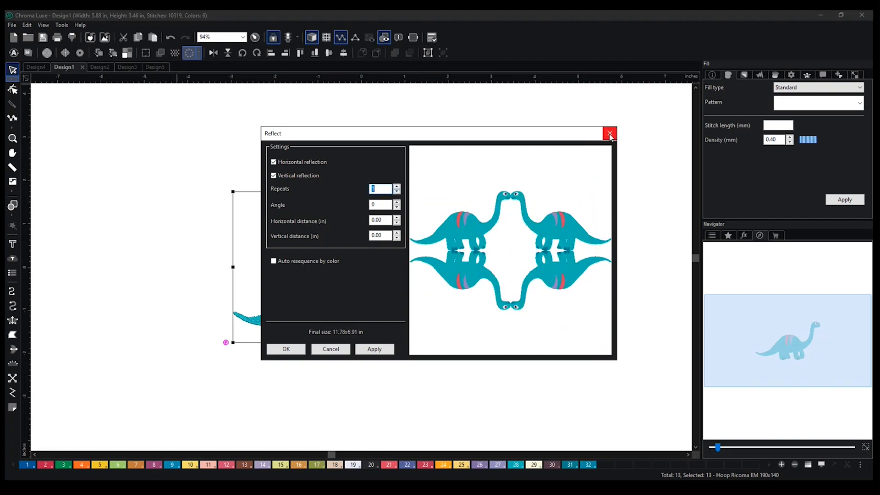
Dismiss Reflect and preview Scatter with randomly sized, rotated dinosaurs
{"action": "left_click", "coordinate": [610, 134]}
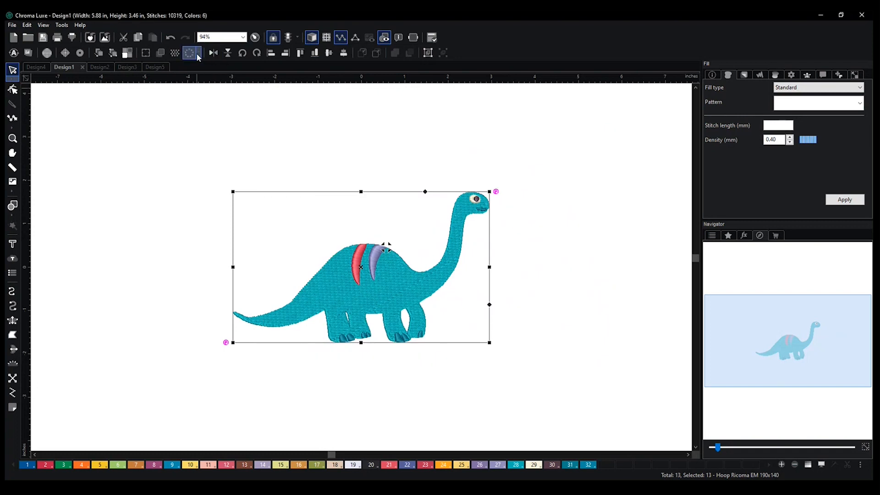
{"action": "left_click", "coordinate": [191, 53]}
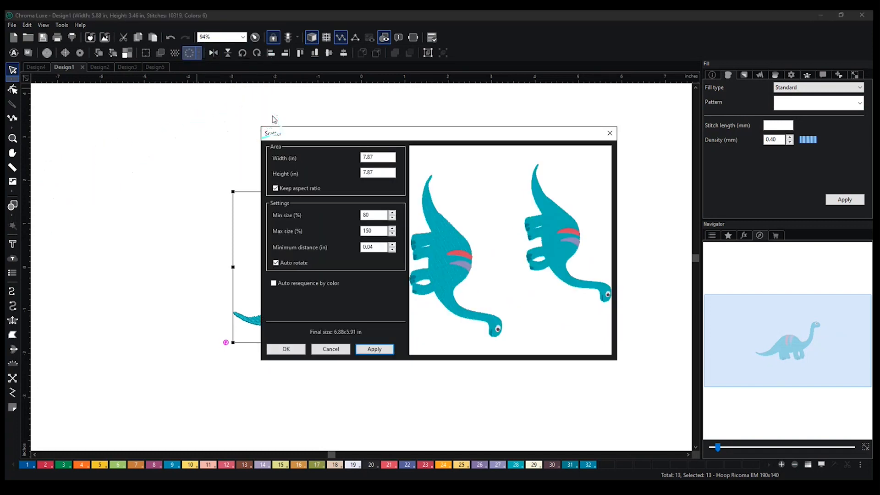
{"action": "mouse_move", "coordinate": [444, 254]}
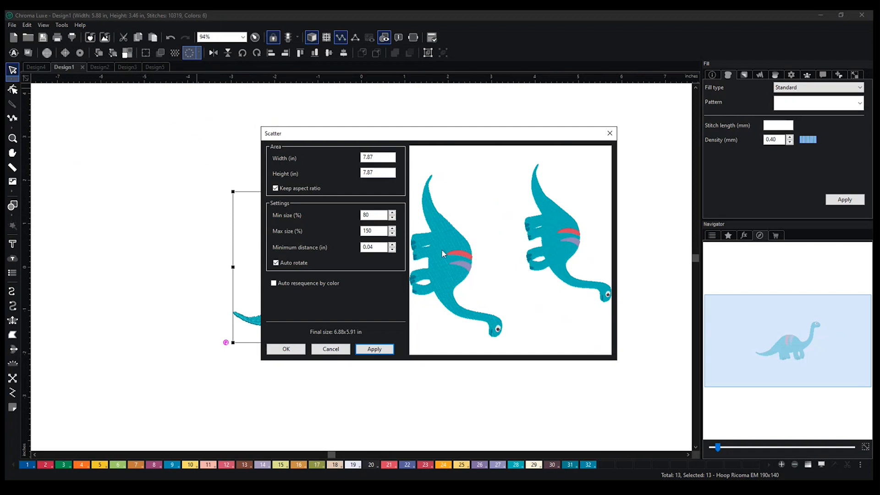
{"action": "mouse_move", "coordinate": [522, 283]}
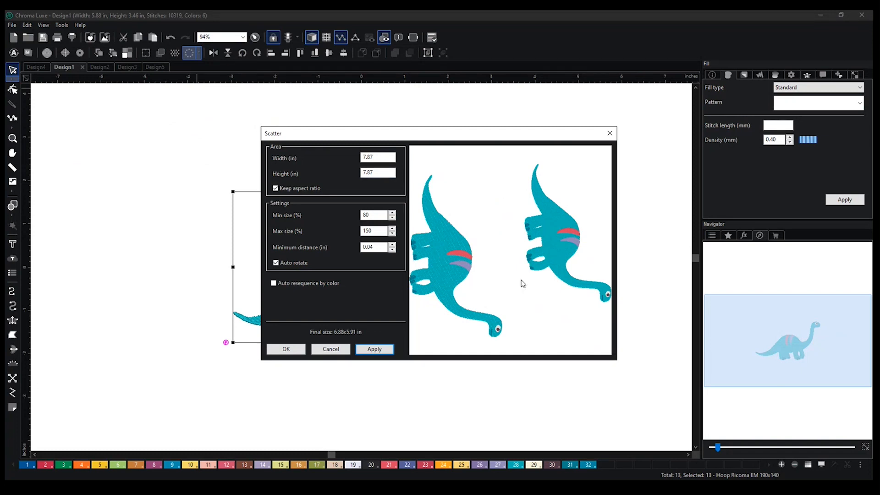